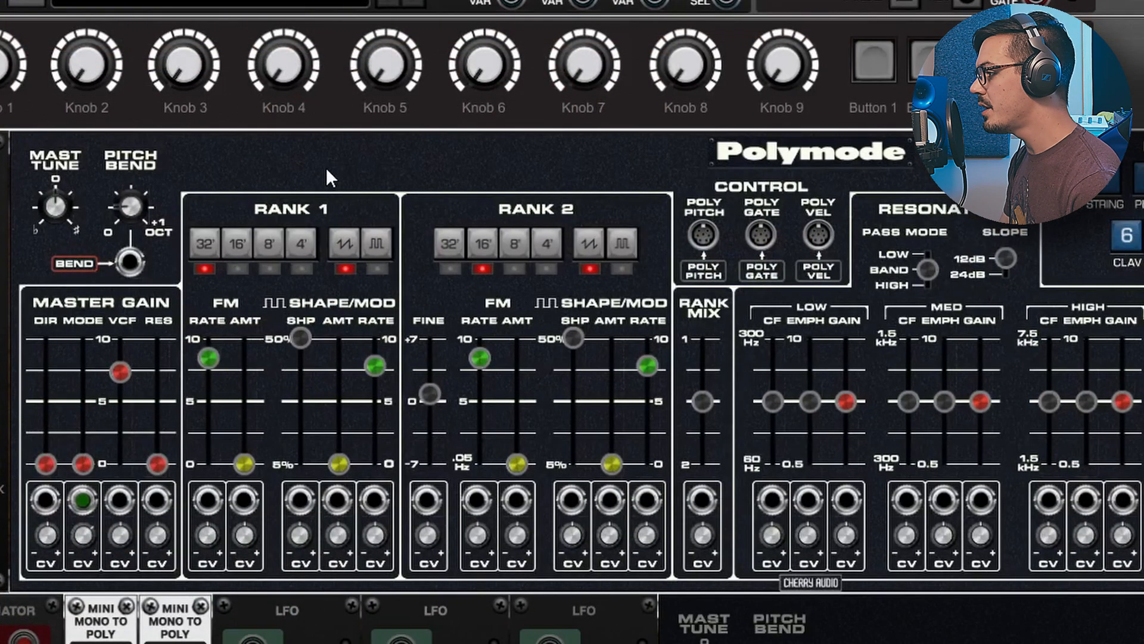
Adjust module controls and change a context-menu option on the sample-and-hold module
left_click(481, 242)
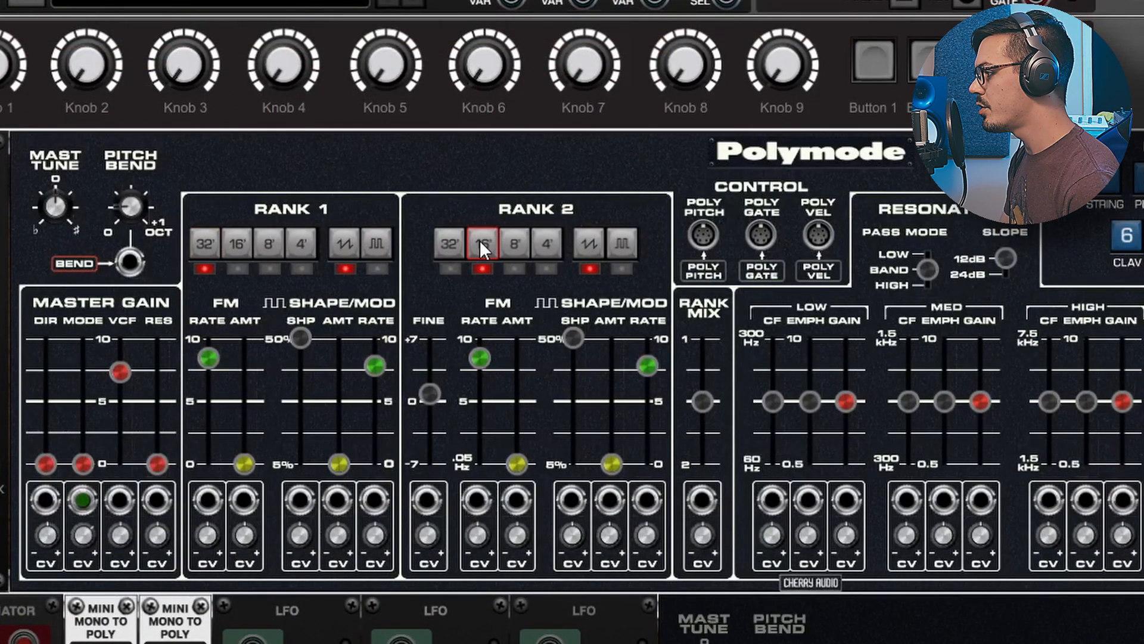
left_click(589, 242)
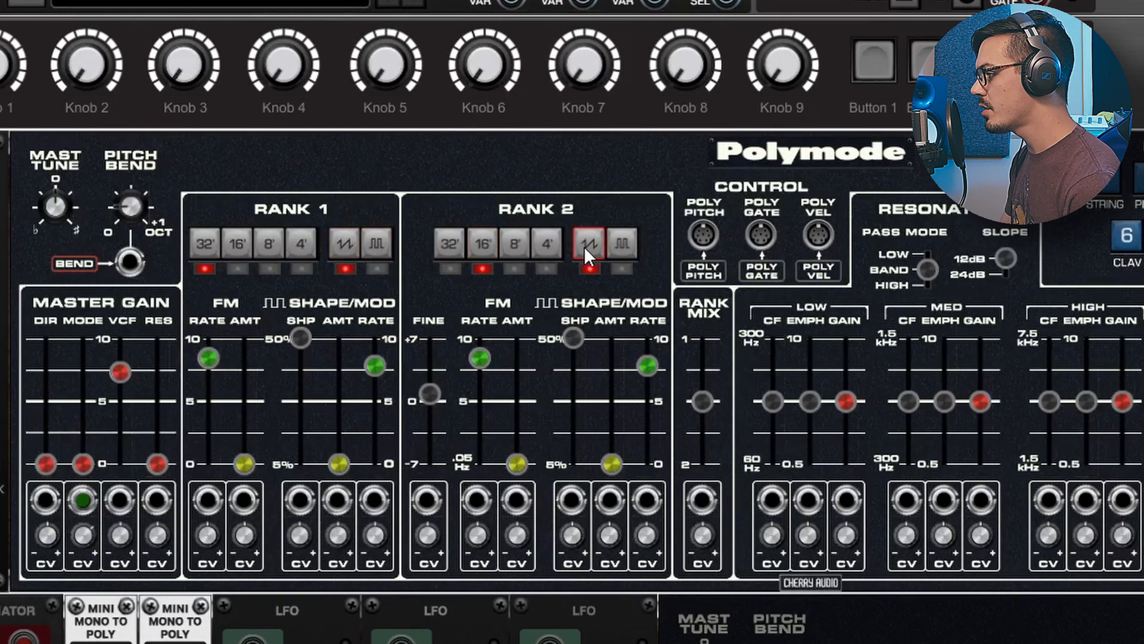
left_click(589, 241)
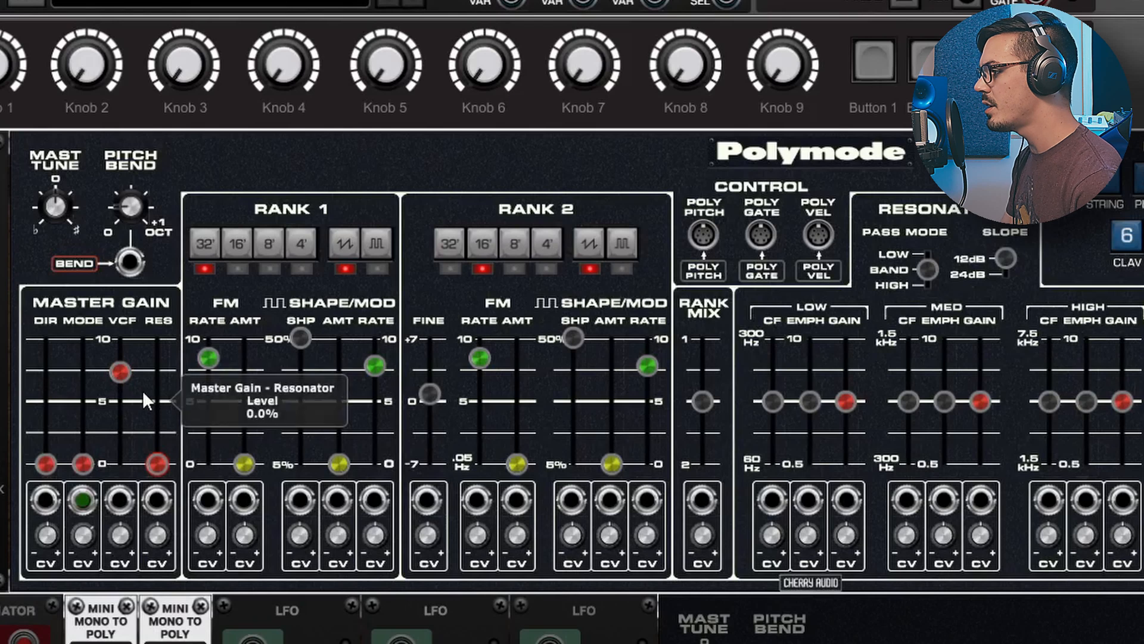
mouse_move(55, 376)
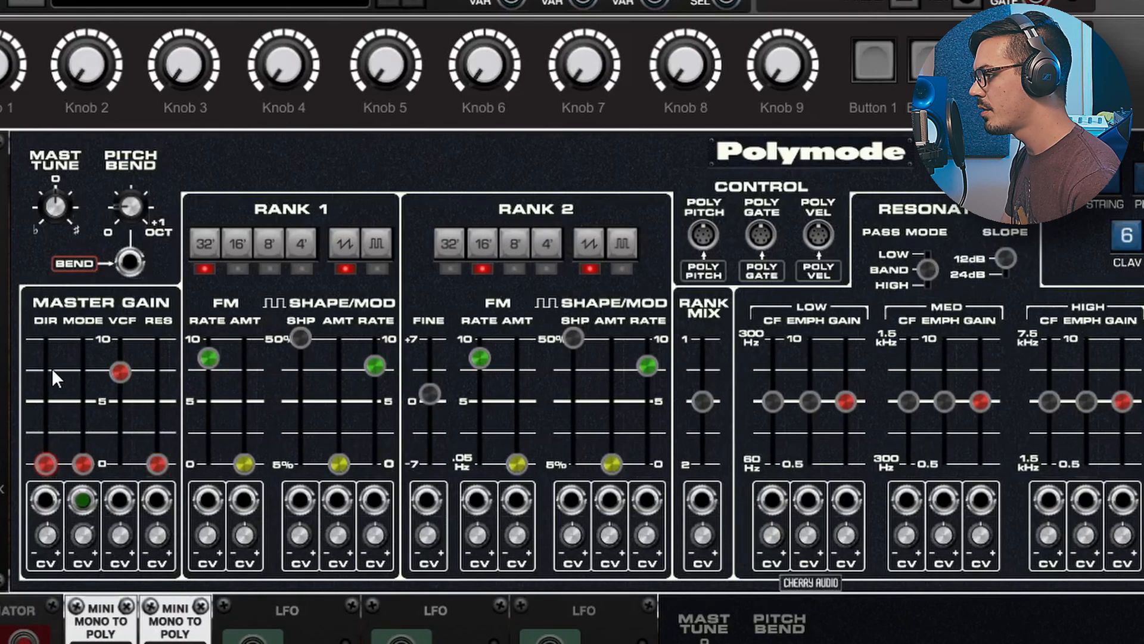
mouse_move(183, 274)
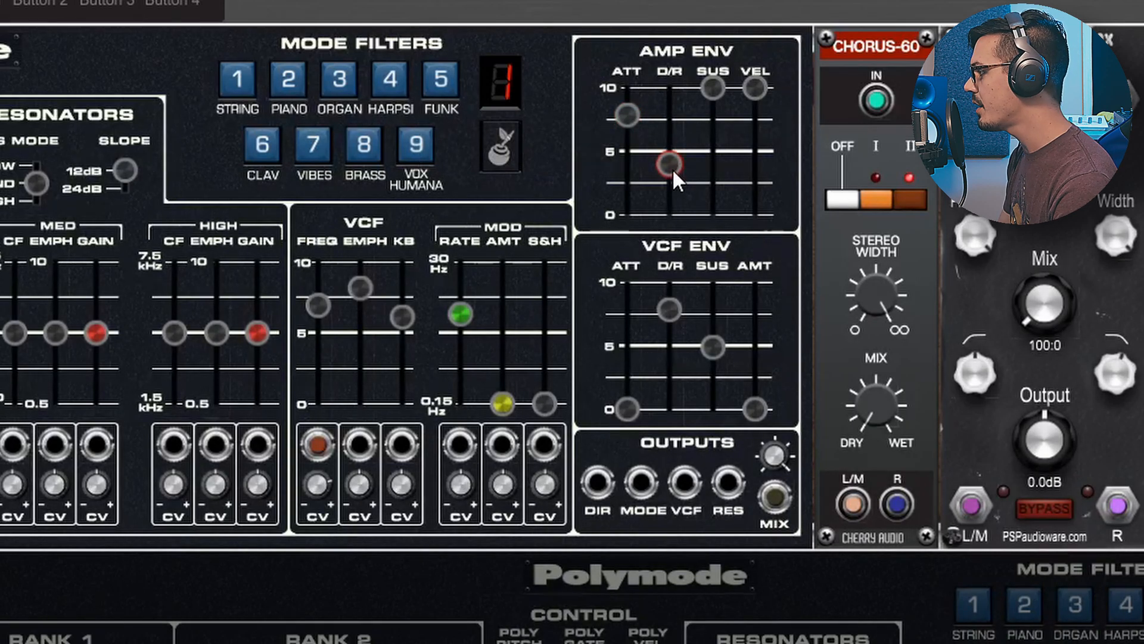
mouse_move(668, 165)
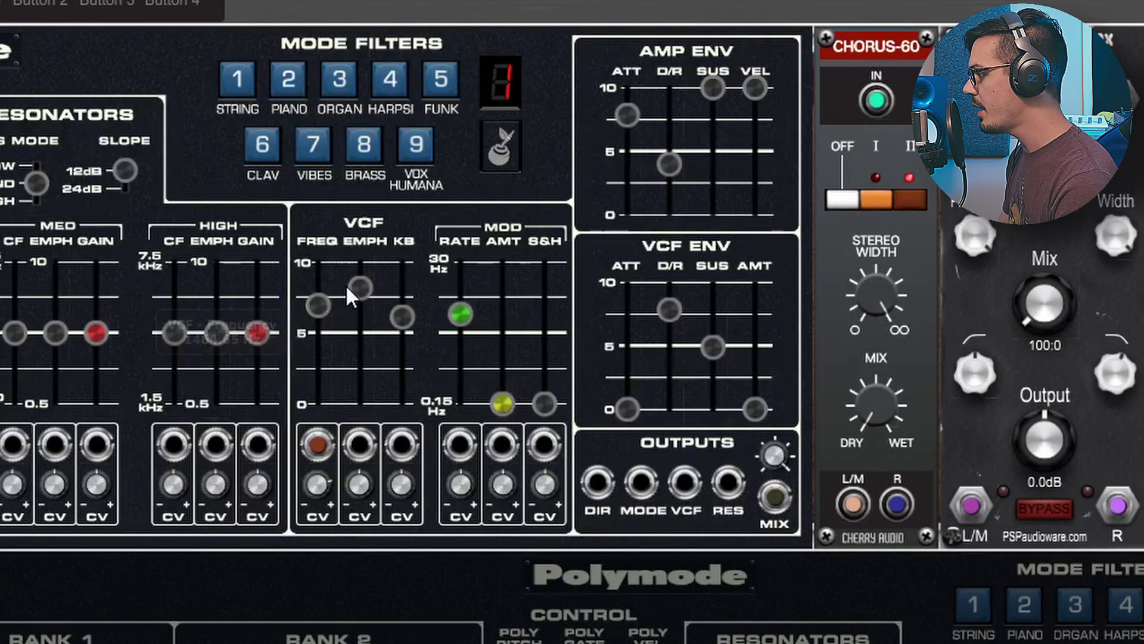
mouse_move(358, 292)
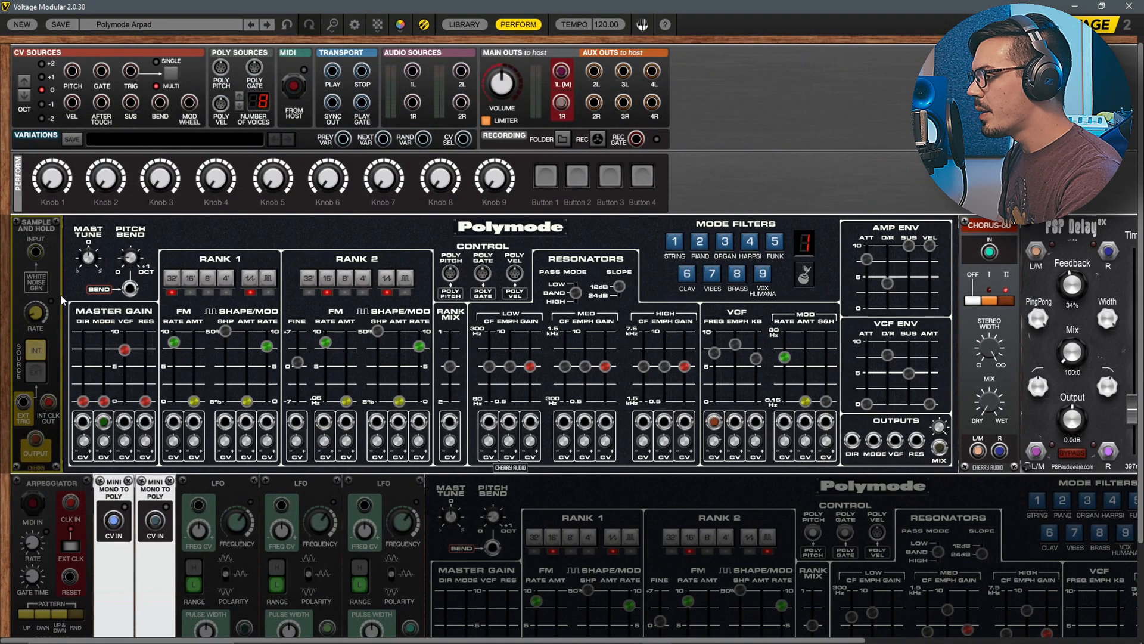
right_click(87, 320)
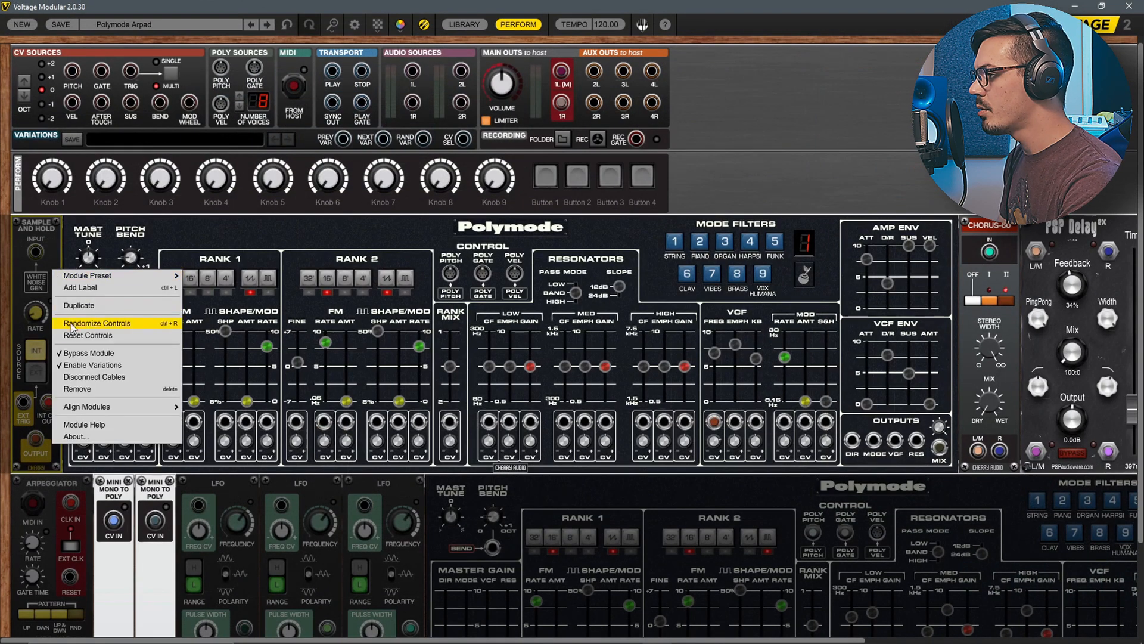
left_click(96, 323)
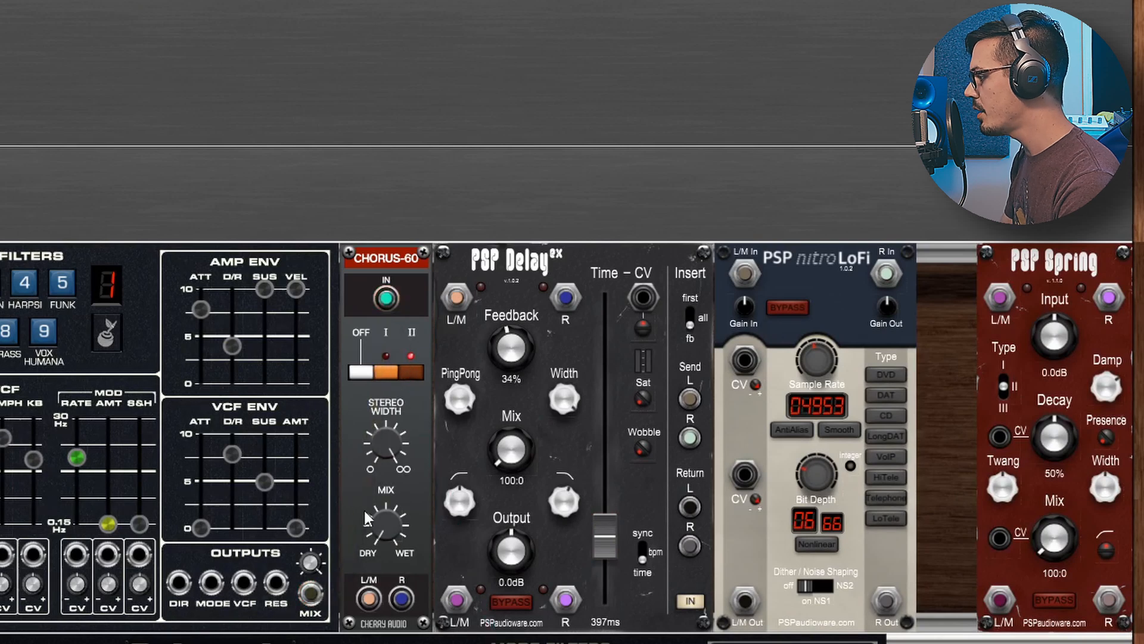
mouse_move(522, 292)
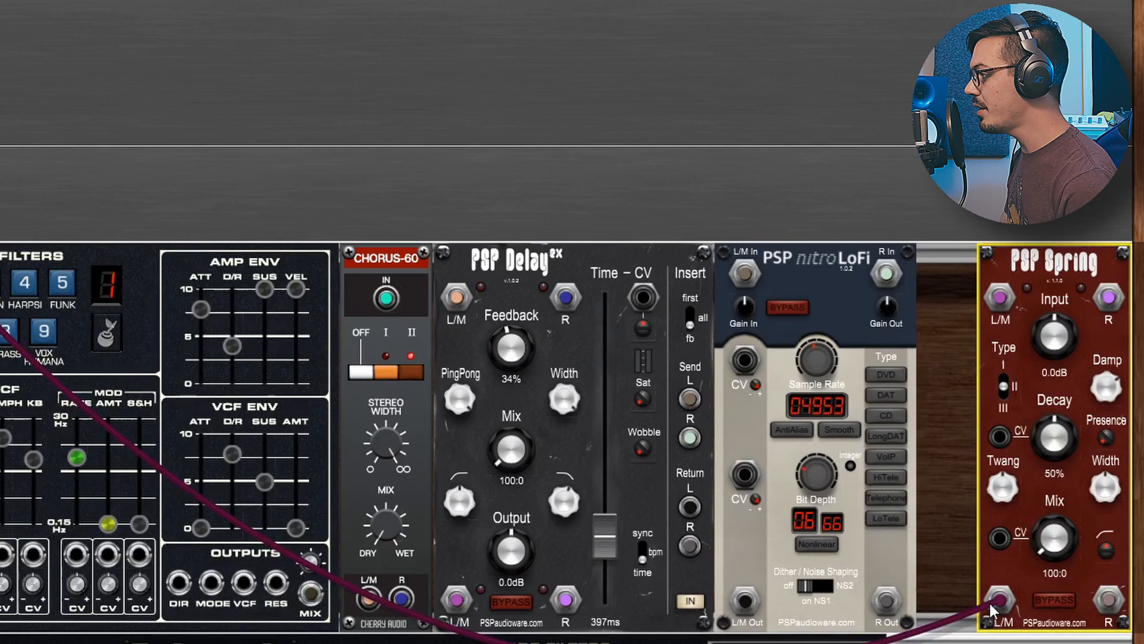
Tweak further controls and bring up the arpeggiator module's options, scrolling down the cabinet
left_click(512, 262)
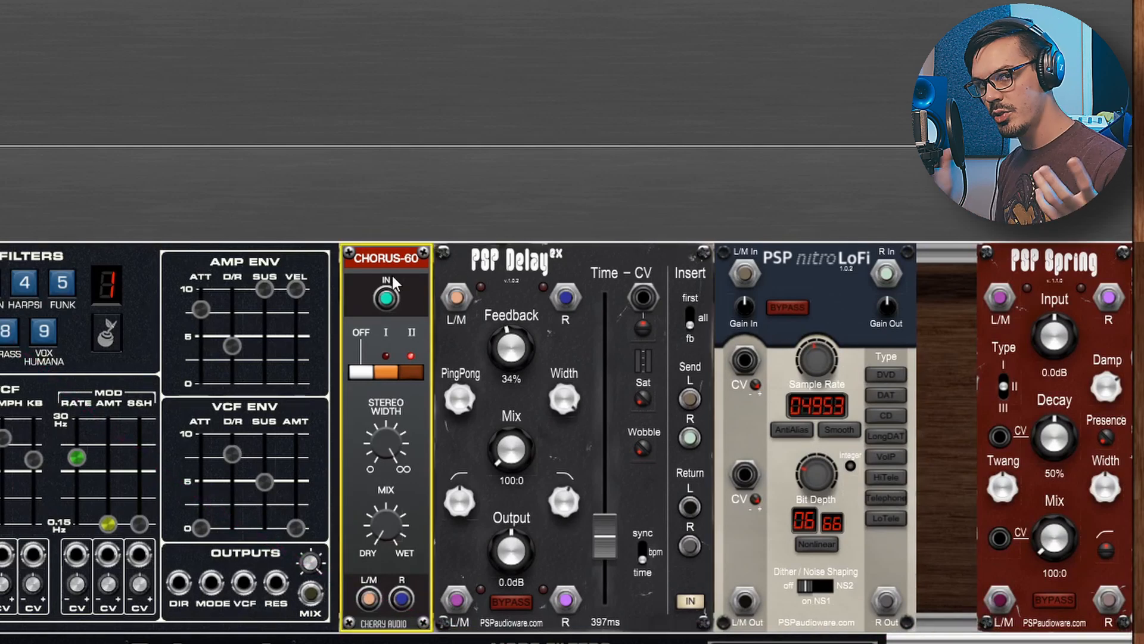
mouse_move(964, 282)
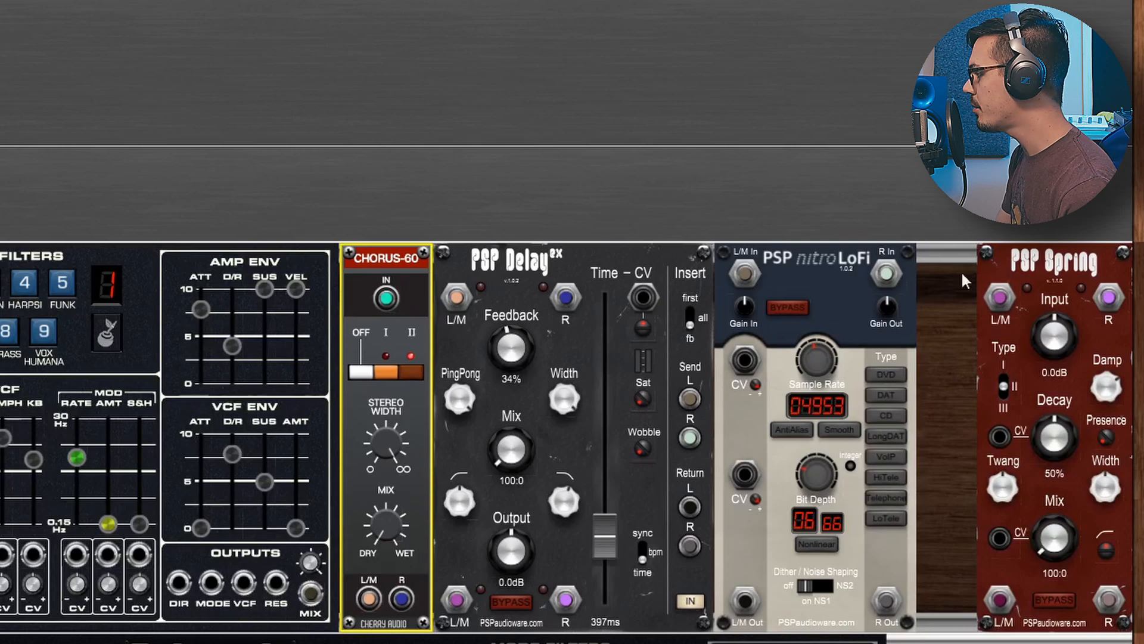
left_click(1051, 262)
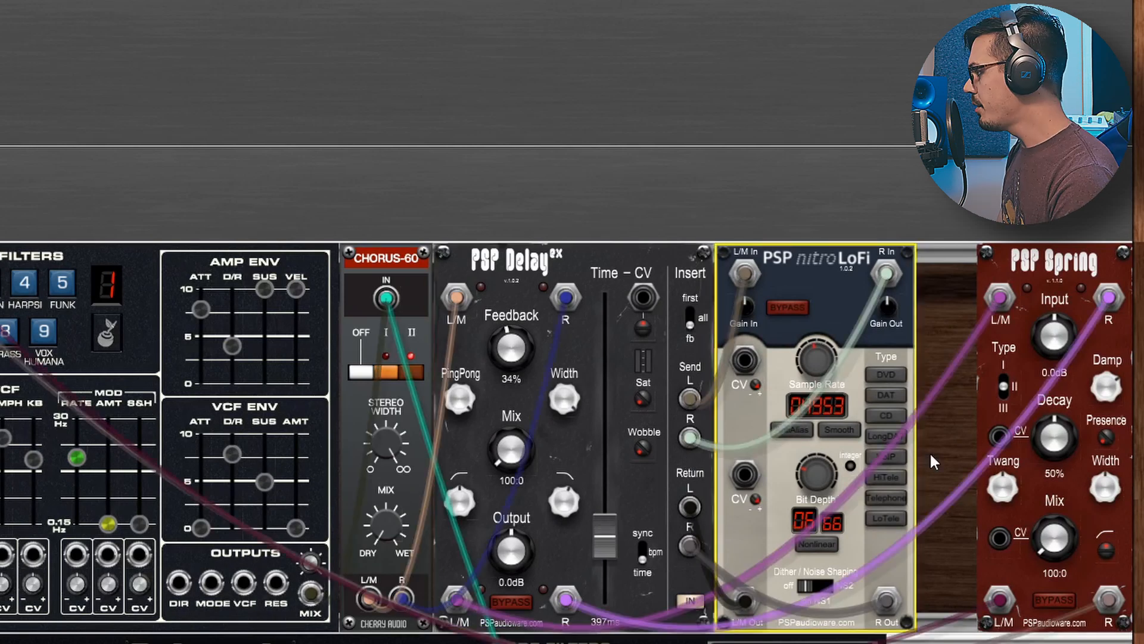
mouse_move(694, 296)
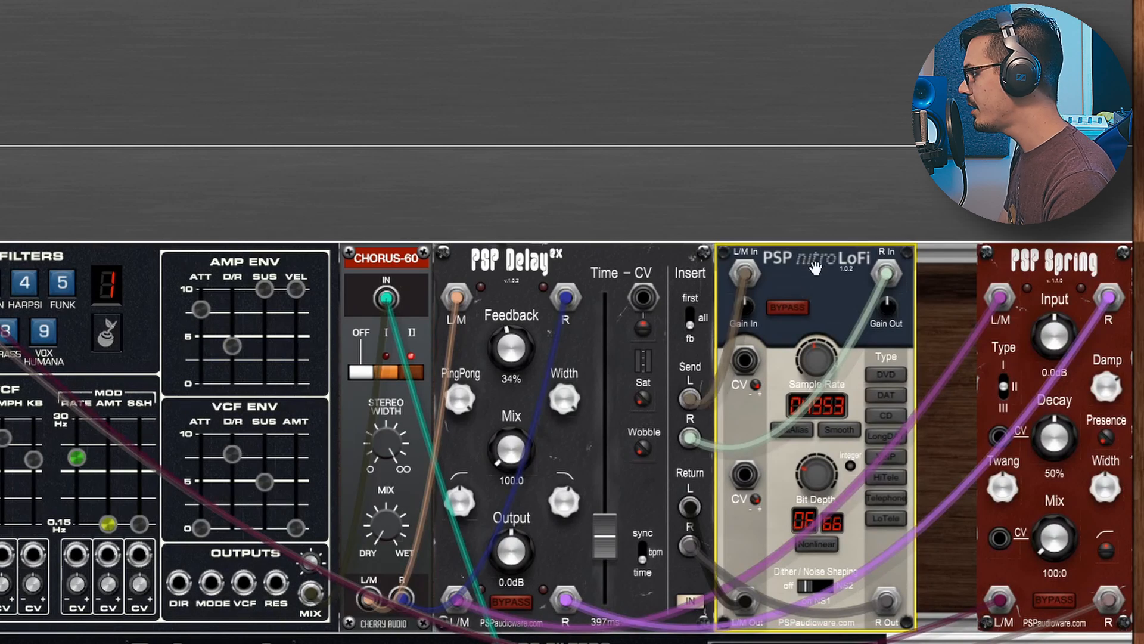
mouse_move(822, 357)
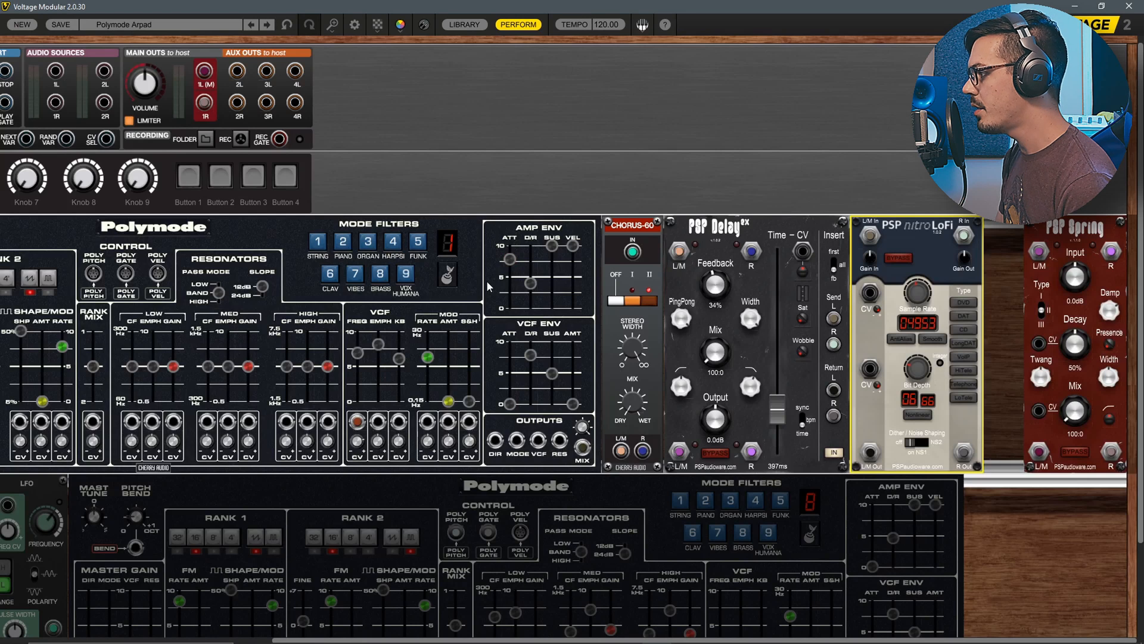
mouse_move(652, 347)
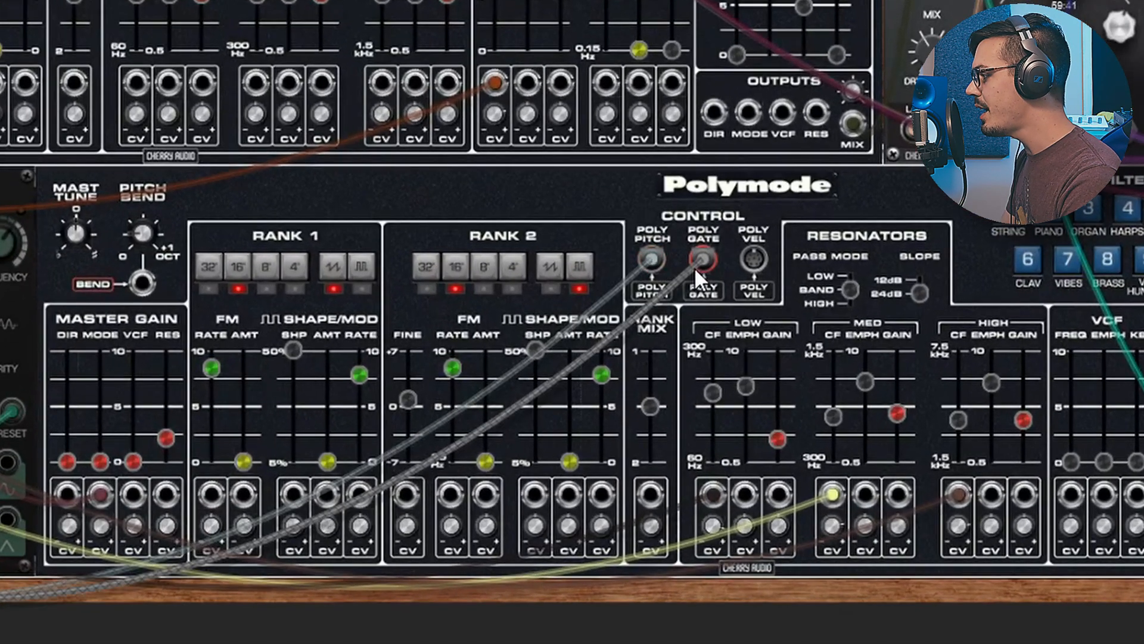
left_click(649, 261)
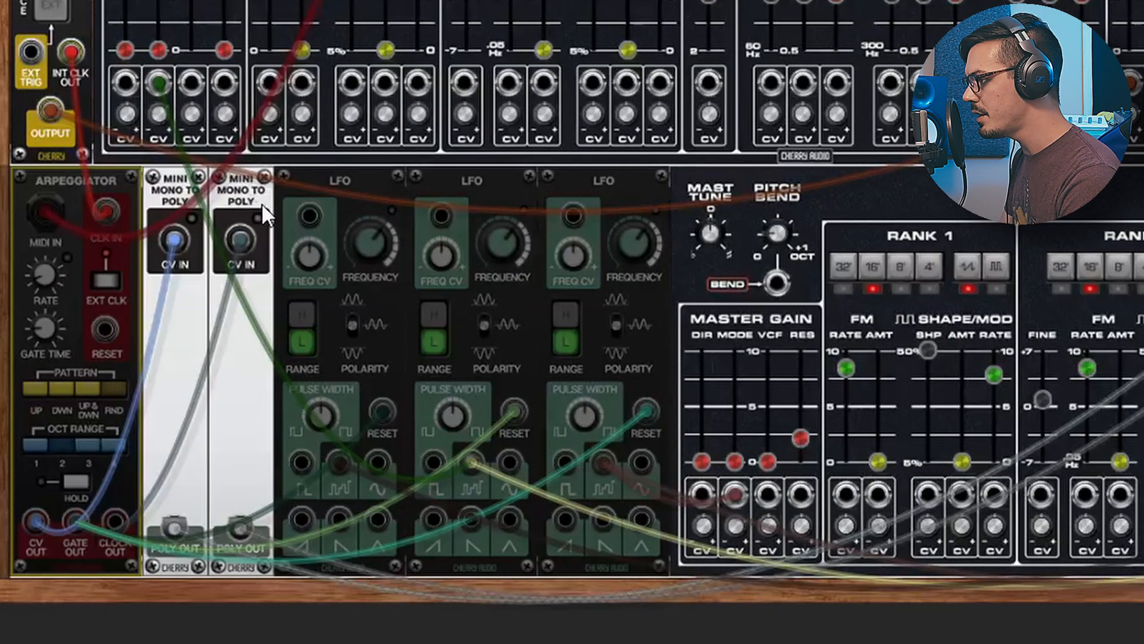
mouse_move(124, 175)
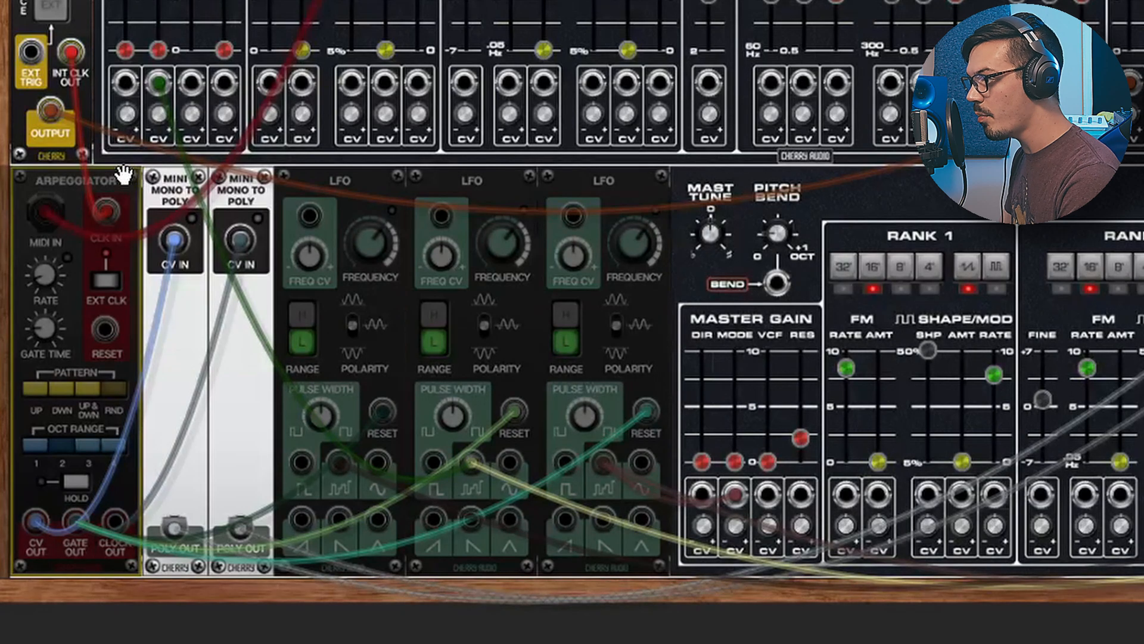
right_click(124, 173)
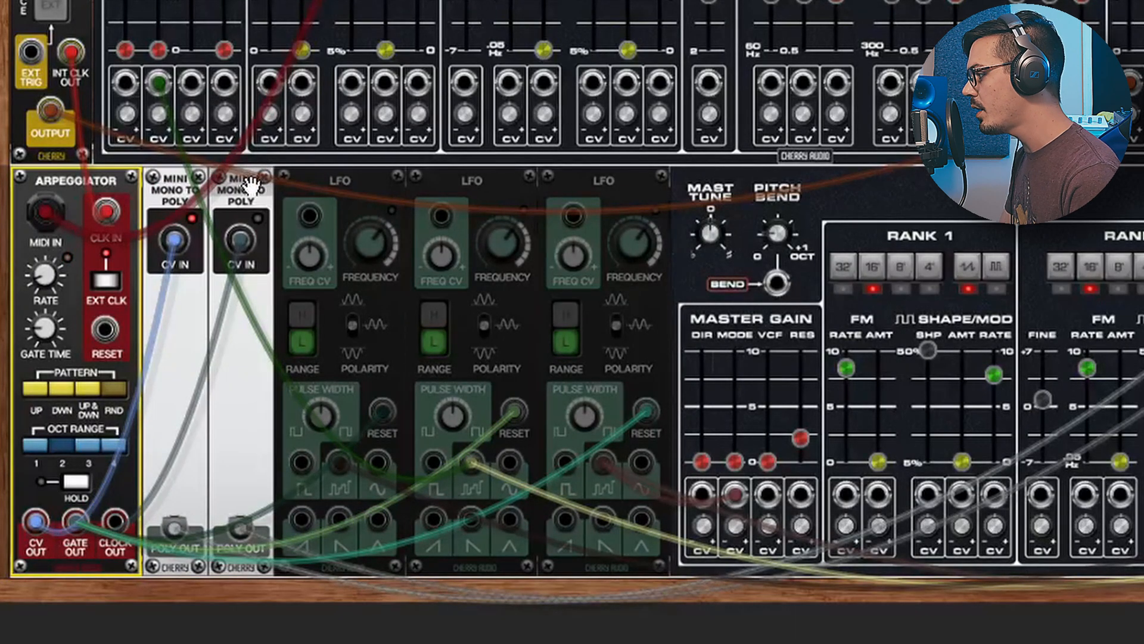
scroll("down", 3)
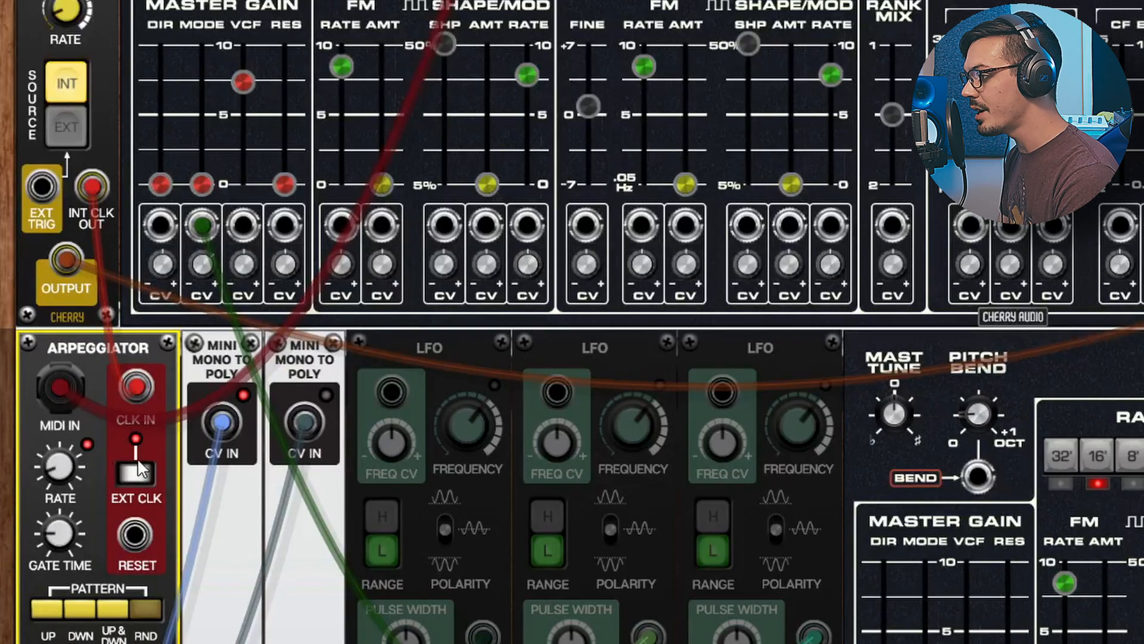
scroll("down", 3)
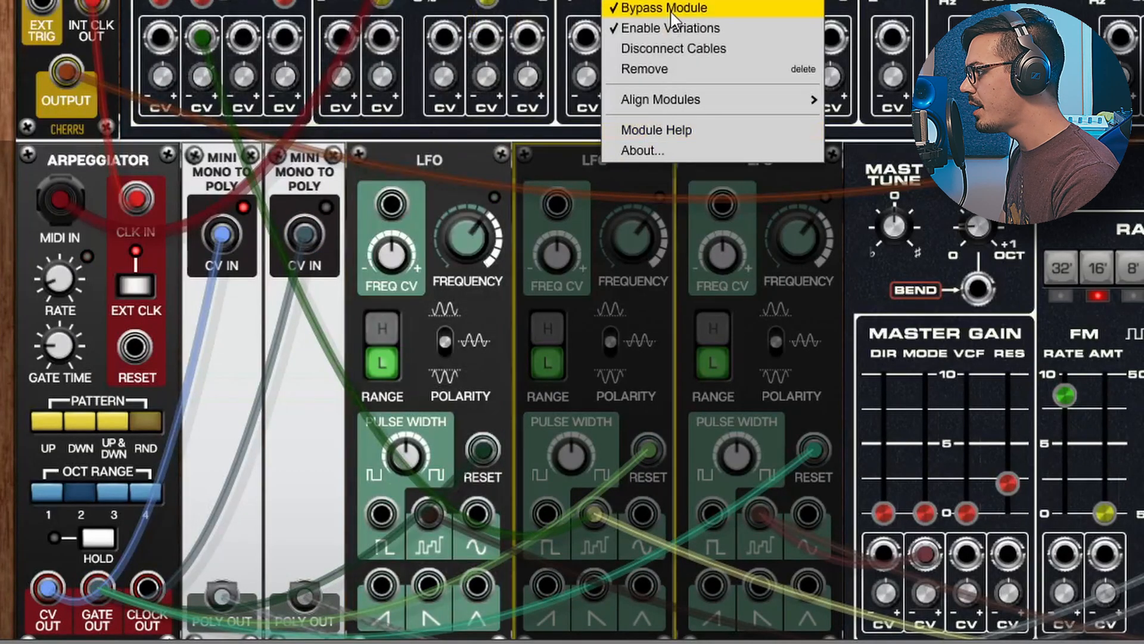
Uncheck Bypass Module on the second and third LFOs so all three LFOs run again
left_click(662, 8)
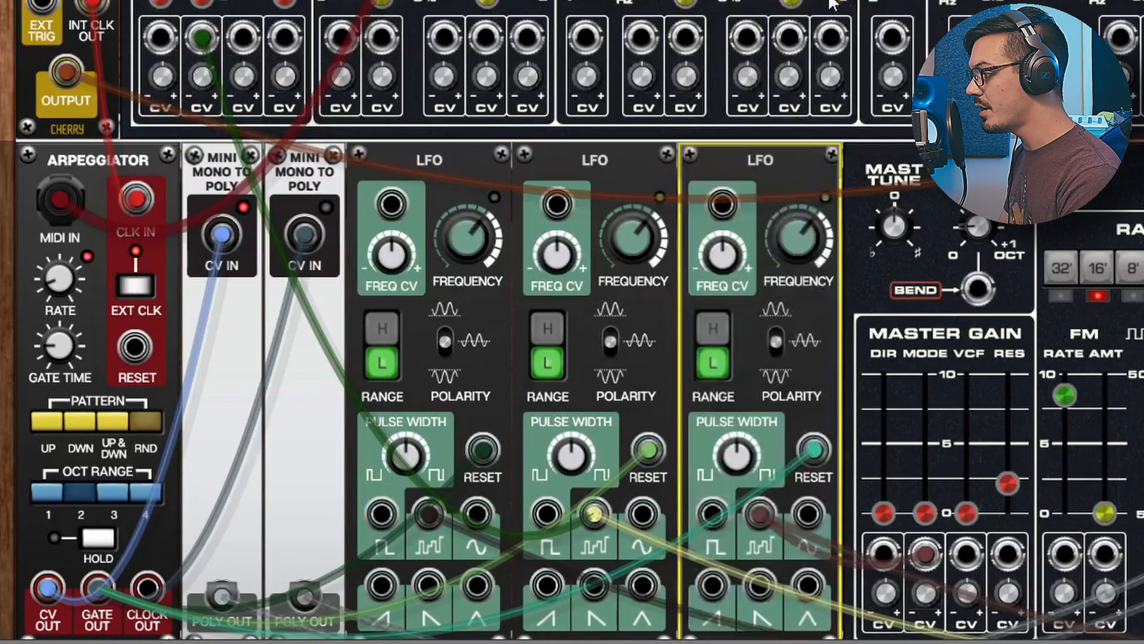
left_click(646, 457)
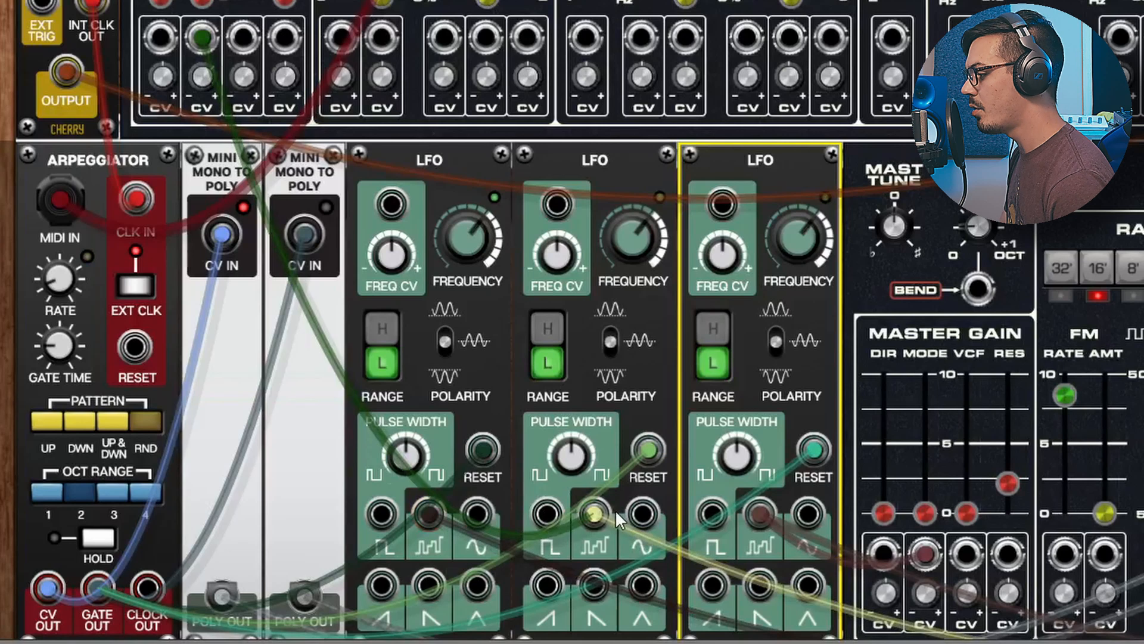
left_click(762, 513)
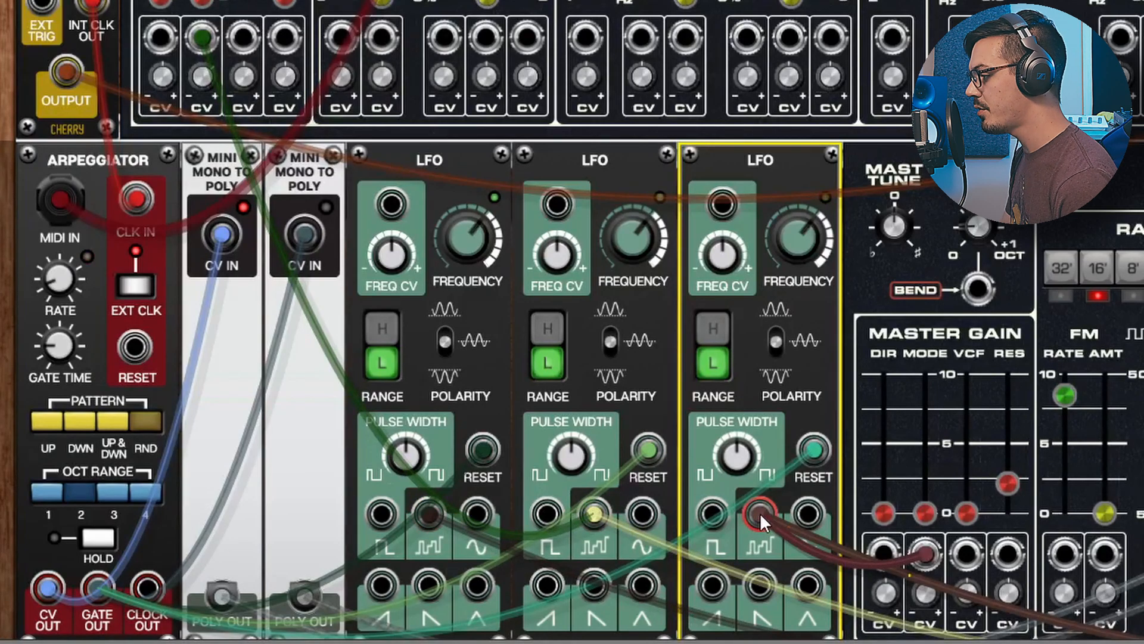
mouse_move(612, 456)
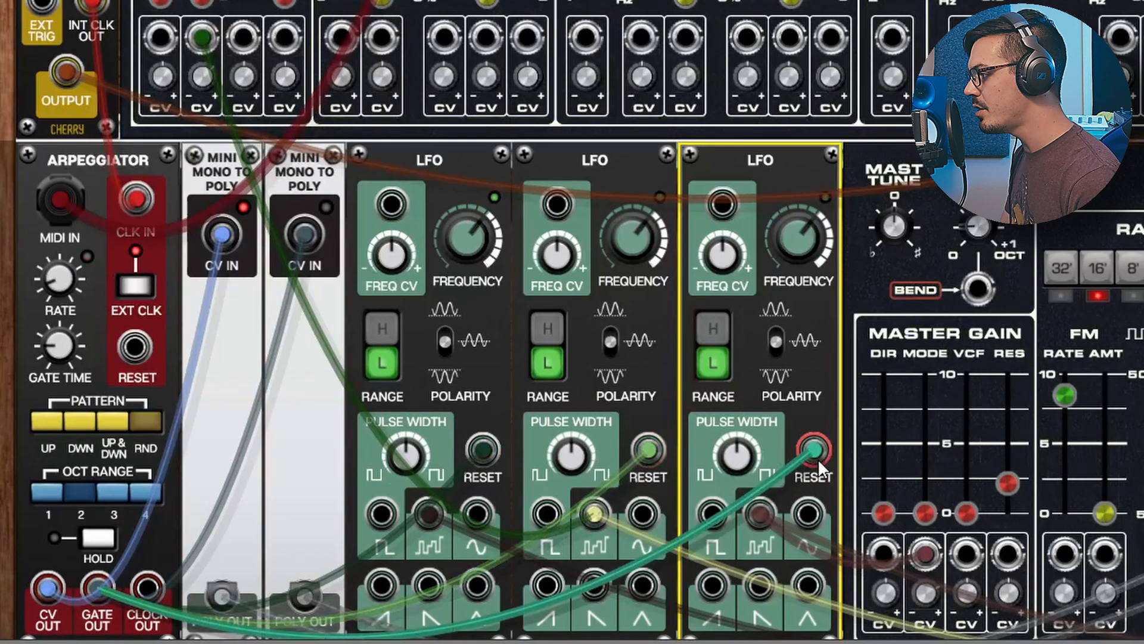
mouse_move(817, 468)
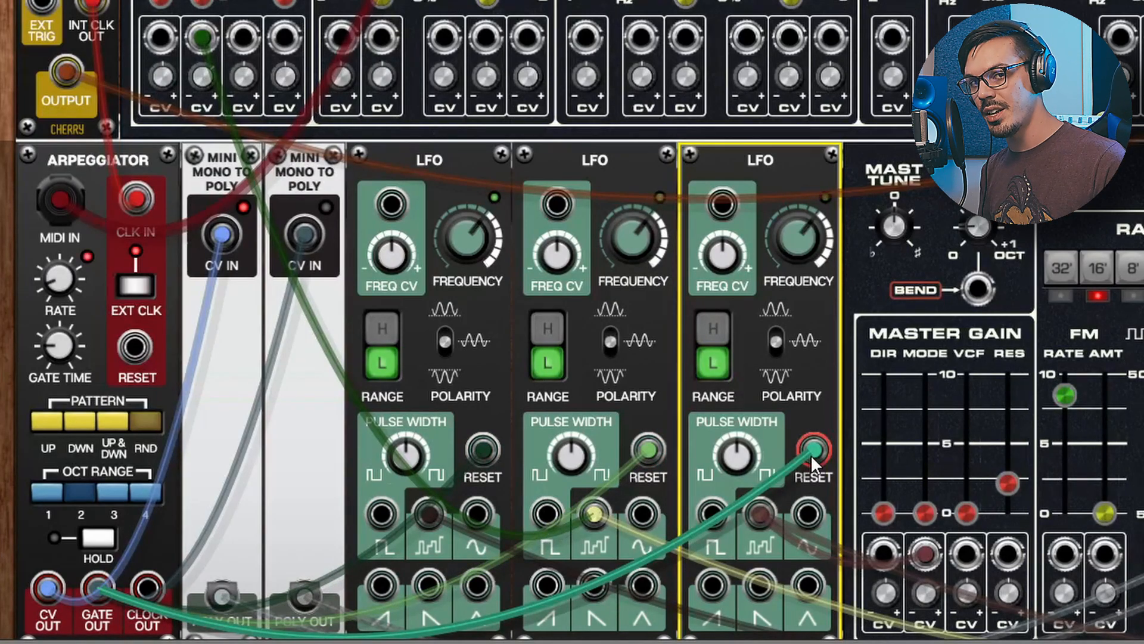
left_click(811, 453)
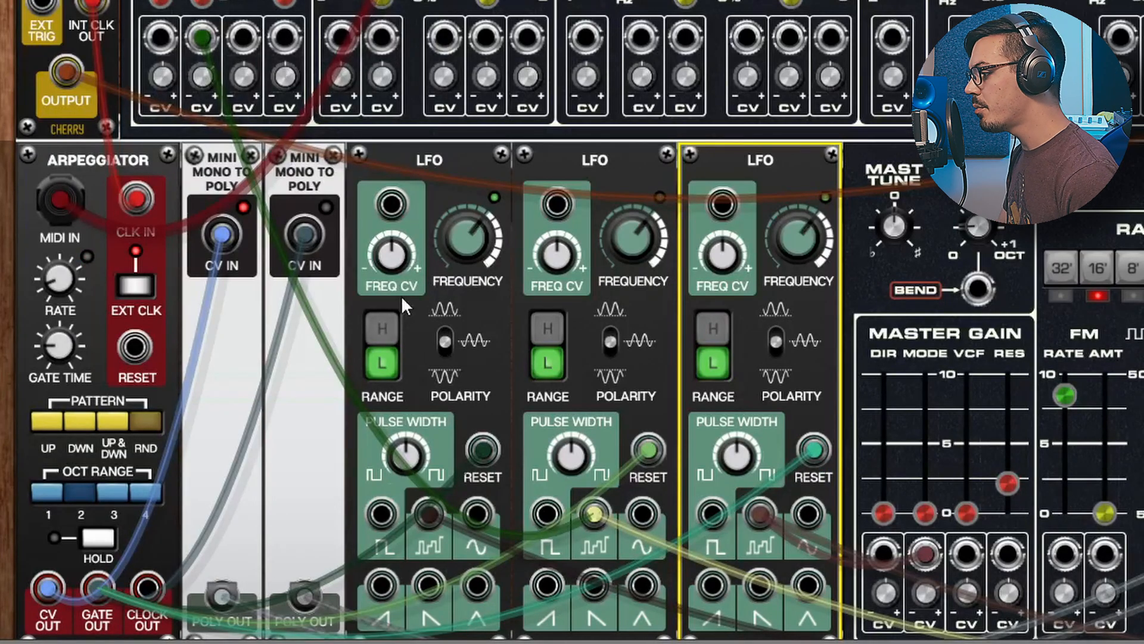
left_click(379, 515)
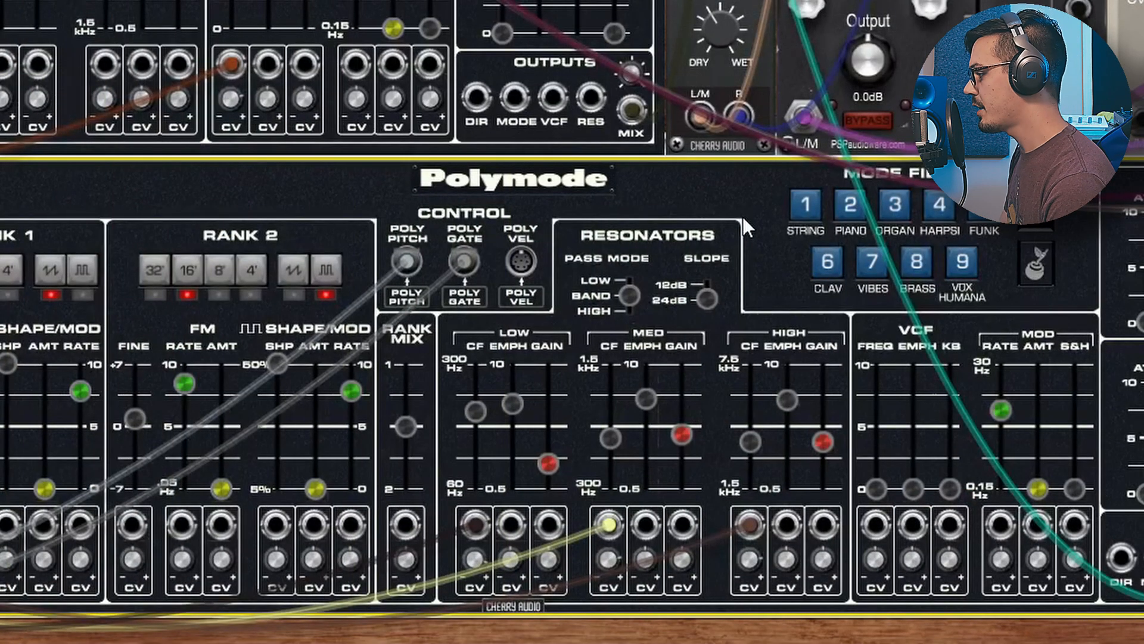
mouse_move(677, 230)
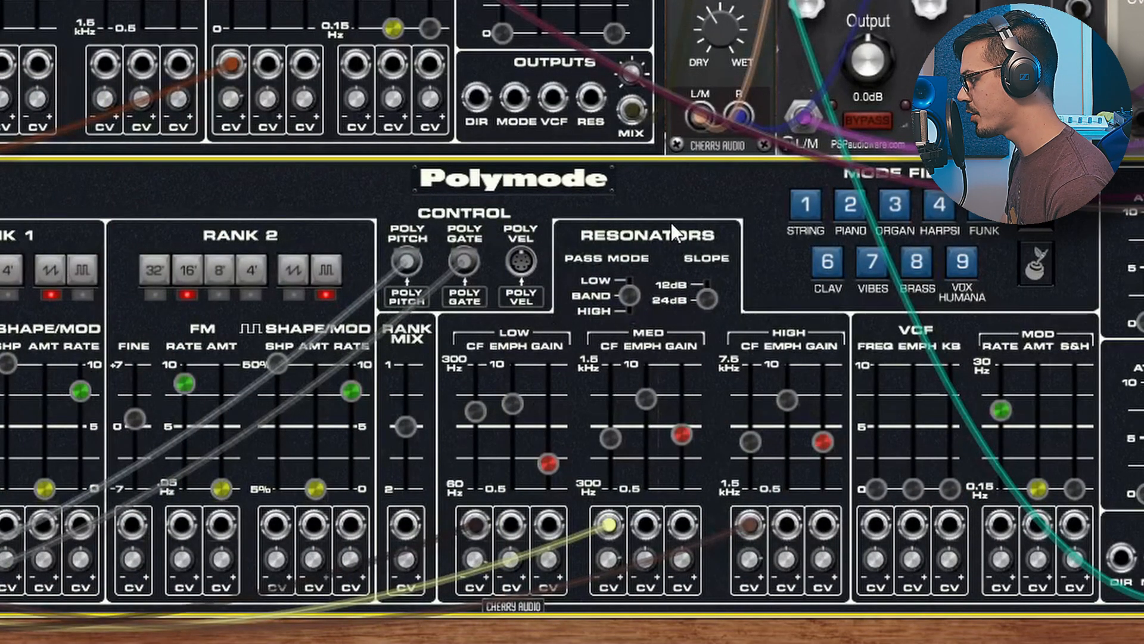
mouse_move(475, 512)
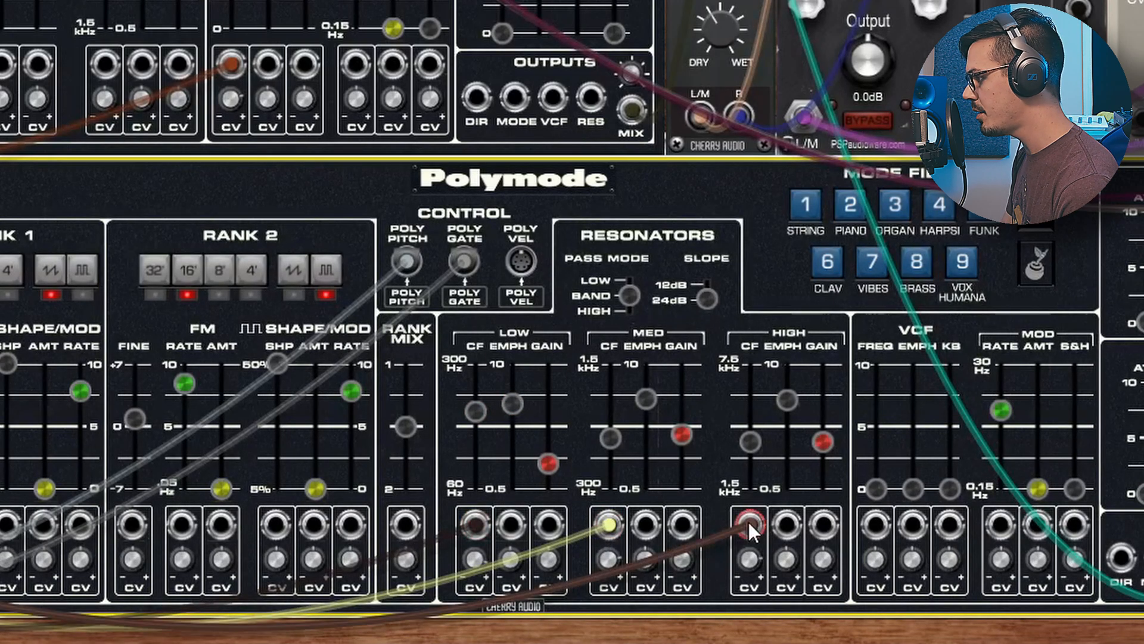
scroll("down", 3)
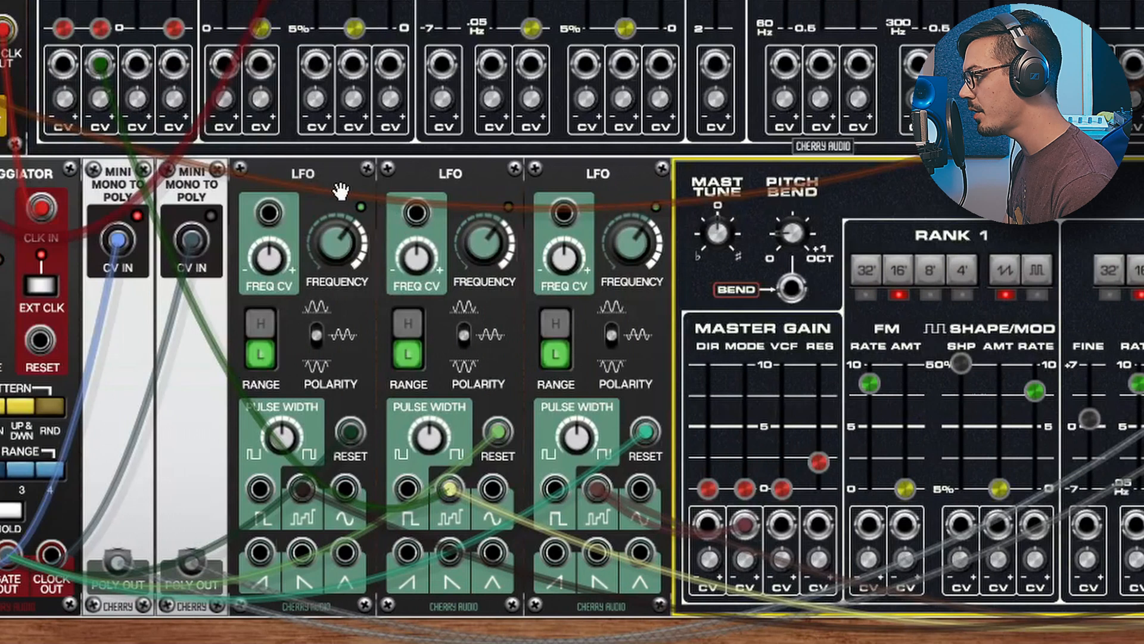
left_click(303, 172)
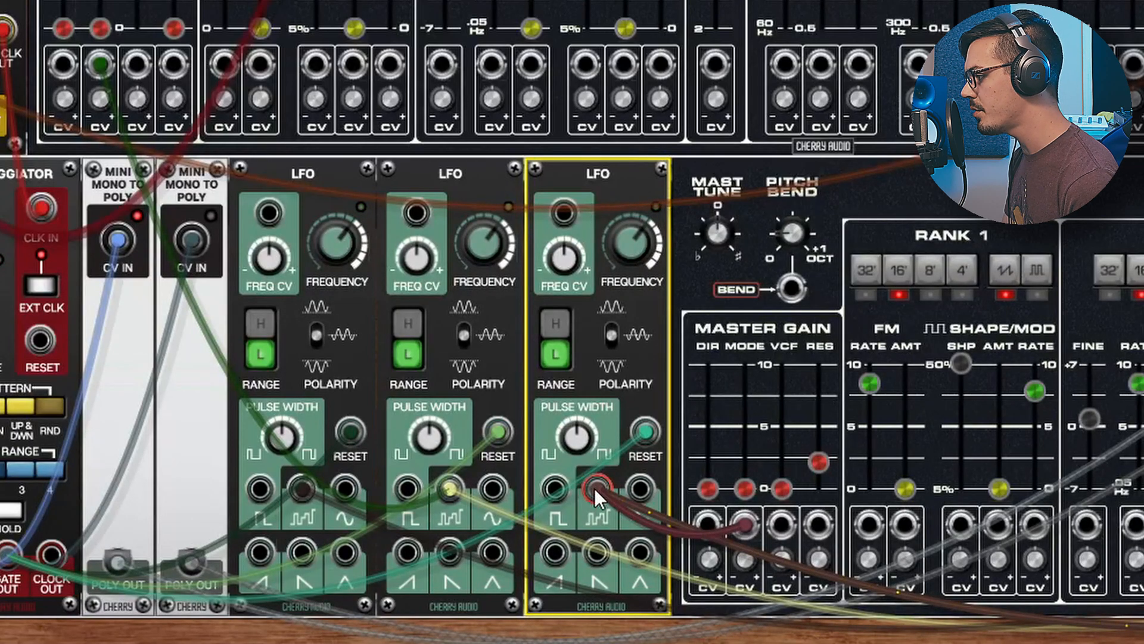
mouse_move(747, 495)
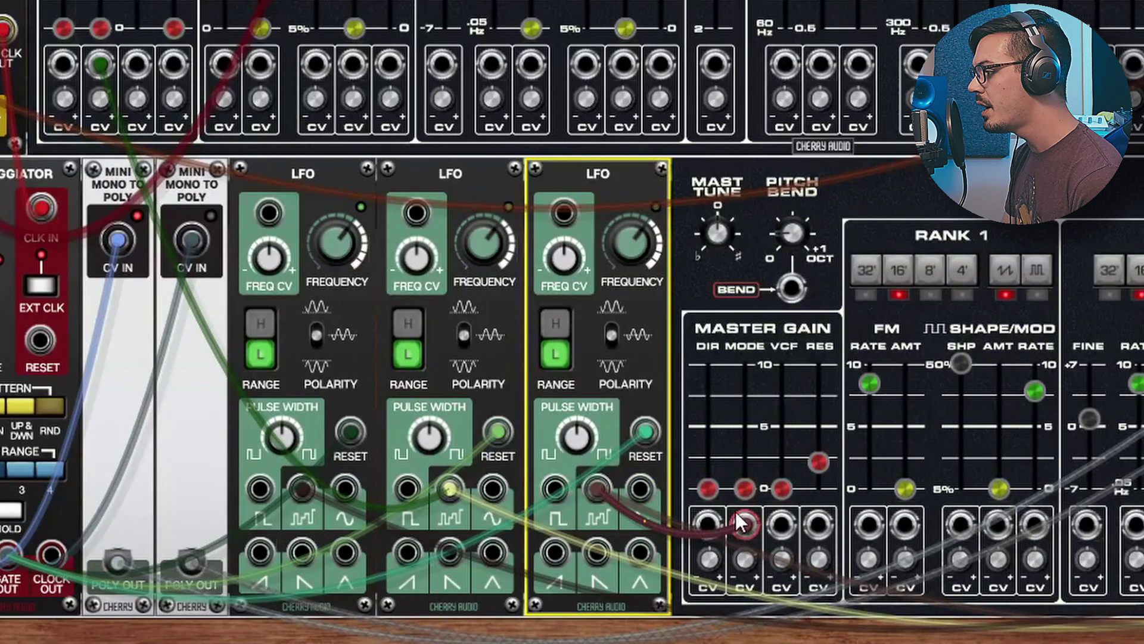
scroll("down", 3)
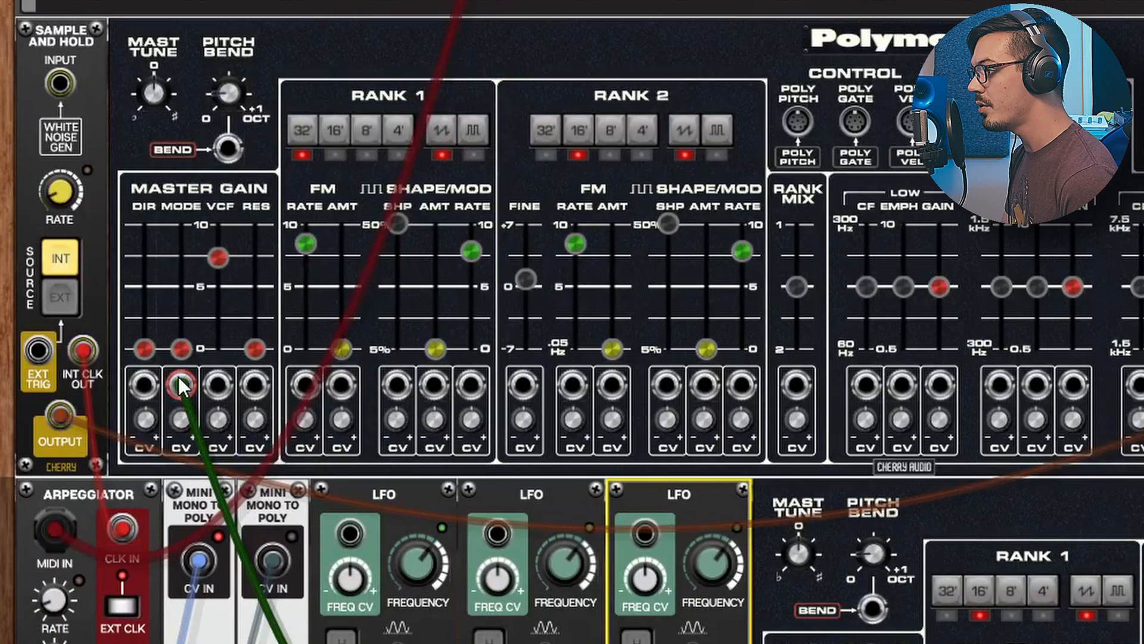